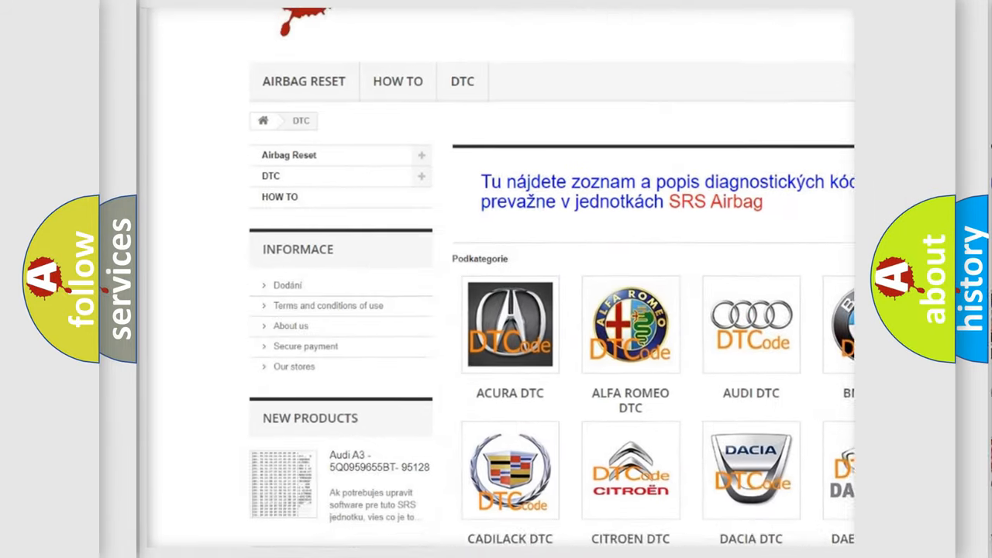
scroll(down, 3)
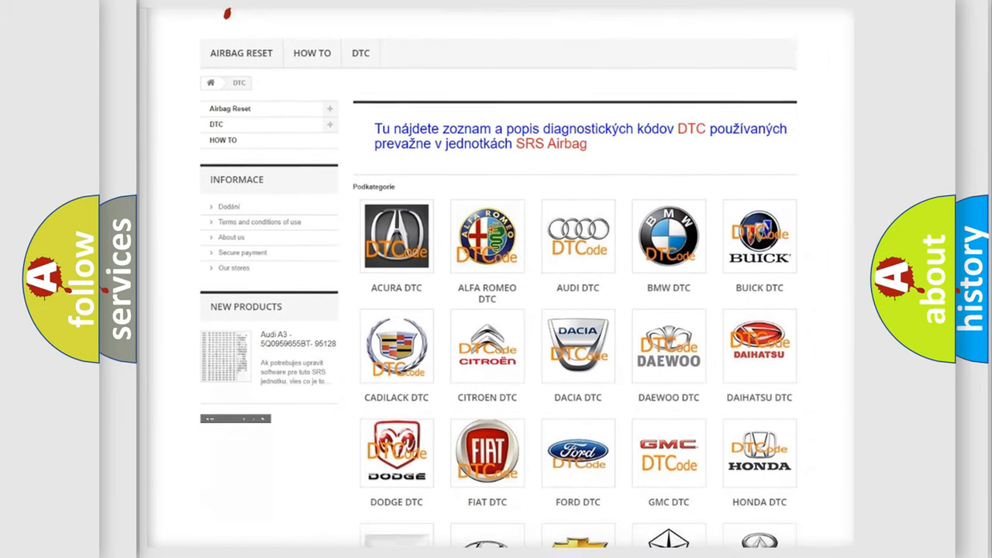
scroll(down, 3)
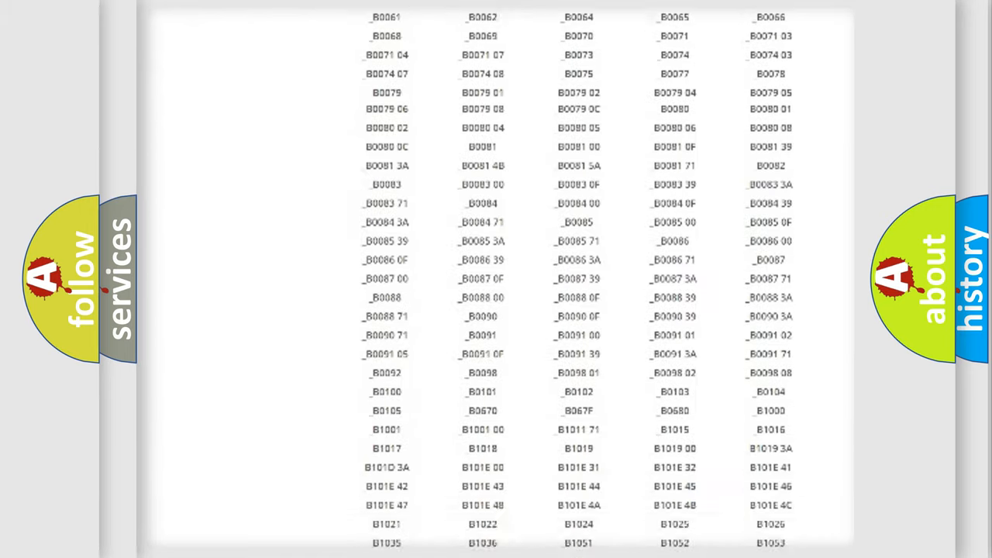
scroll(up, 3)
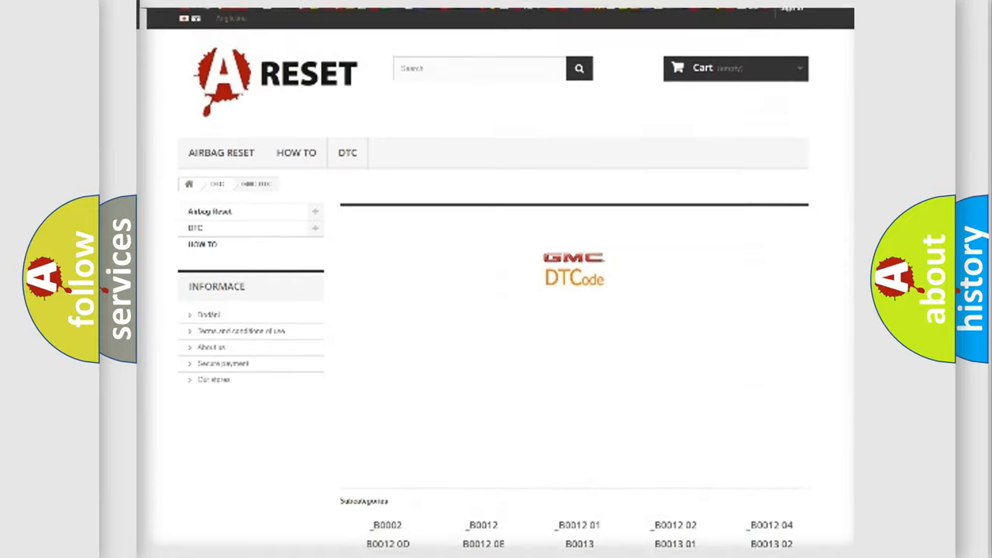